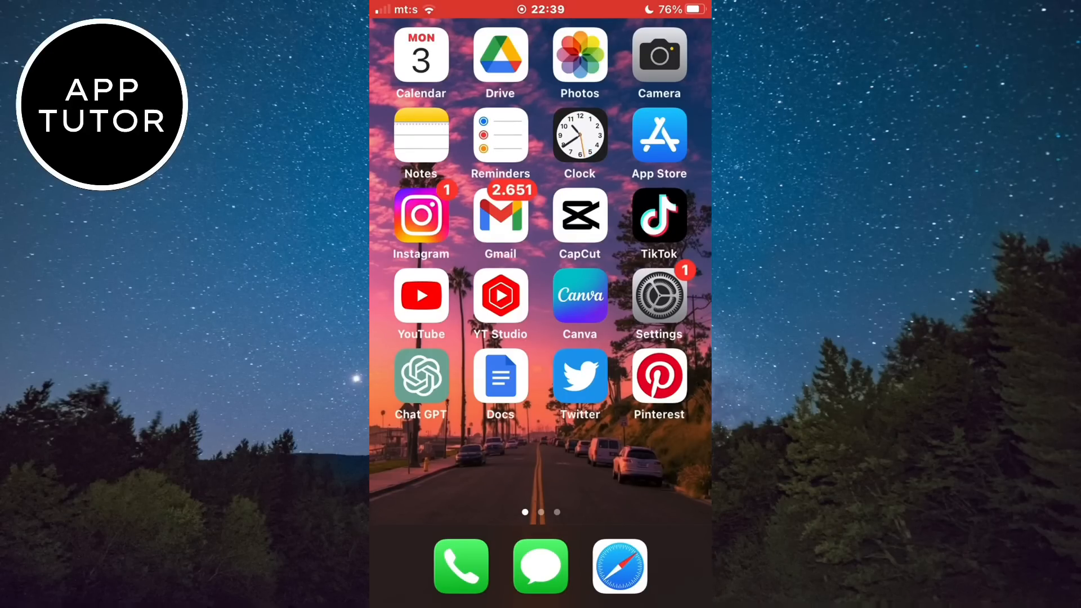
Reach the Wi-Fi settings and the list of networks from the phone's Settings.
left_click(658, 303)
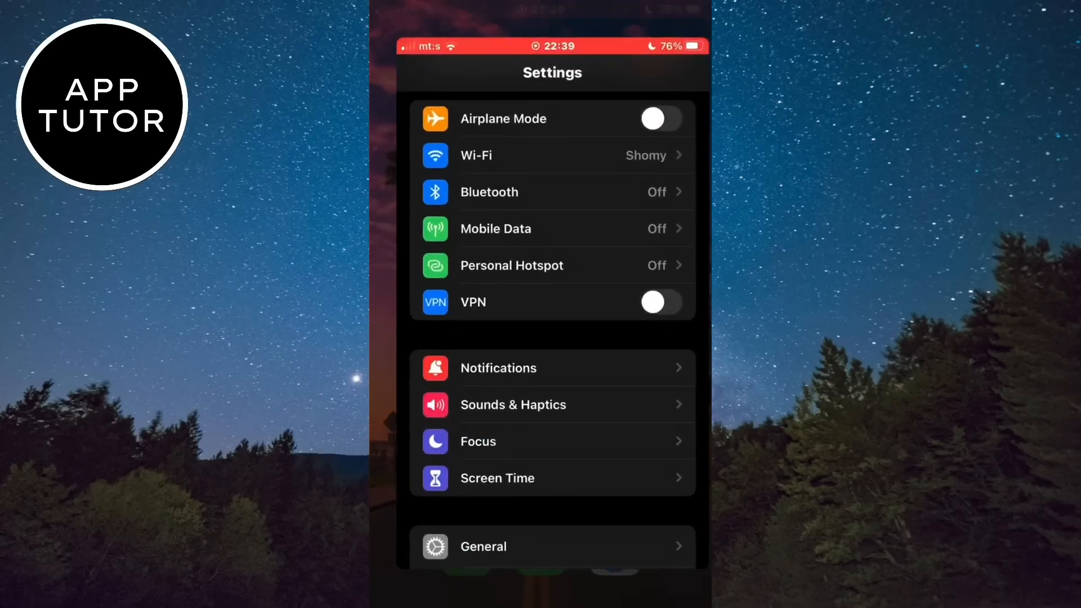
left_click(552, 156)
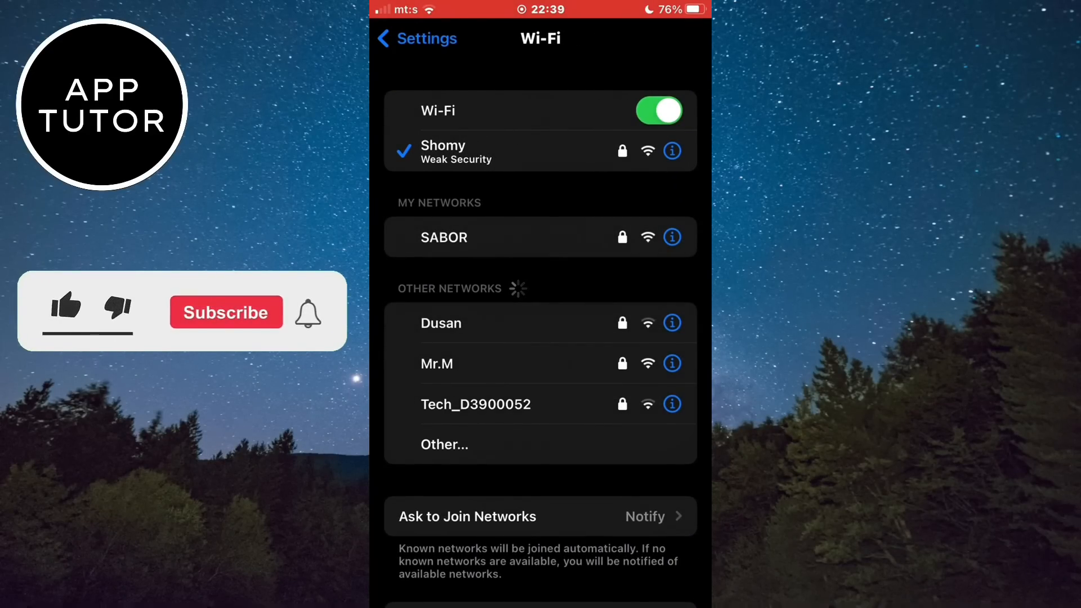
left_click(66, 306)
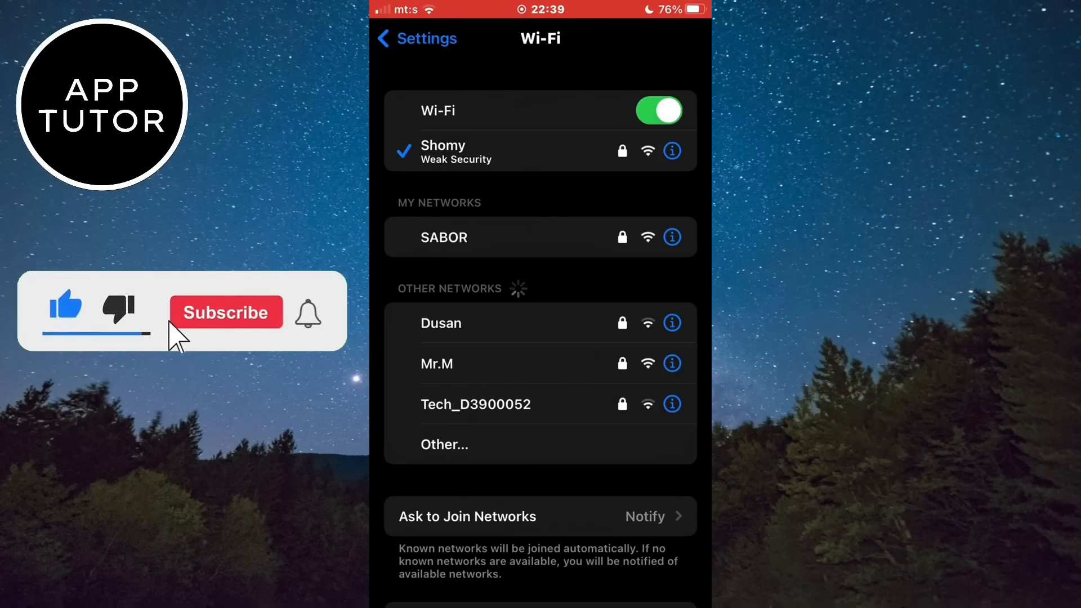
left_click(225, 312)
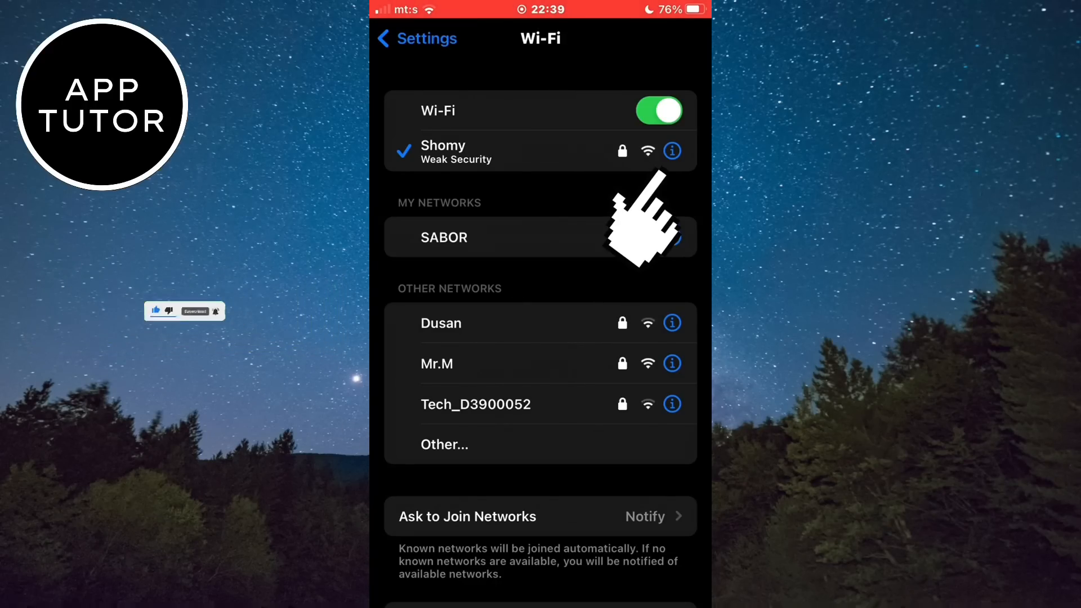
View the connected network's details, raise the Forget This Network prompt, dismiss it and go home.
left_click(671, 151)
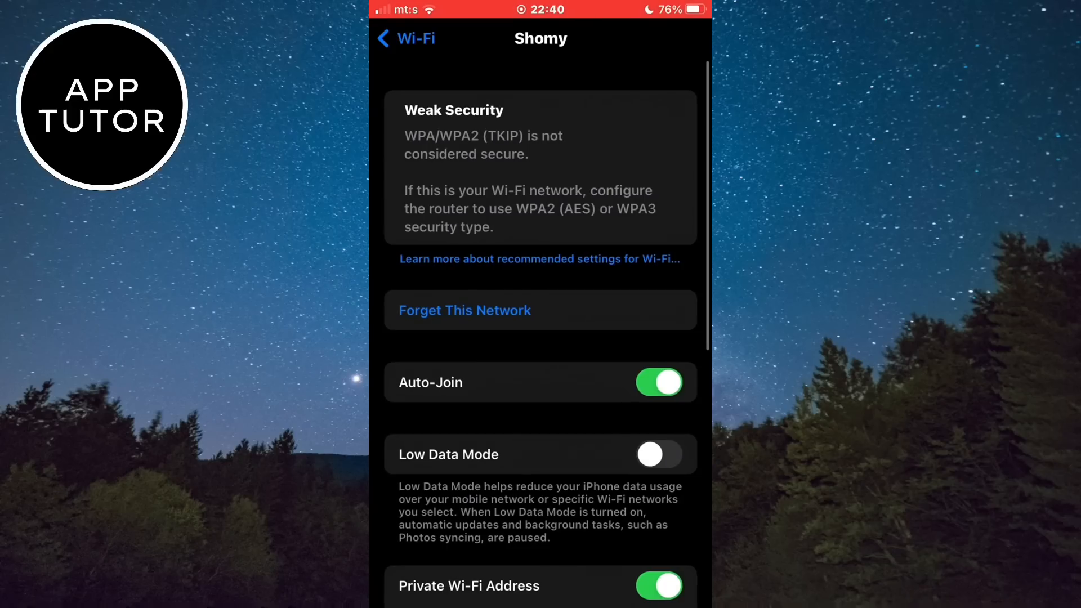
left_click(464, 311)
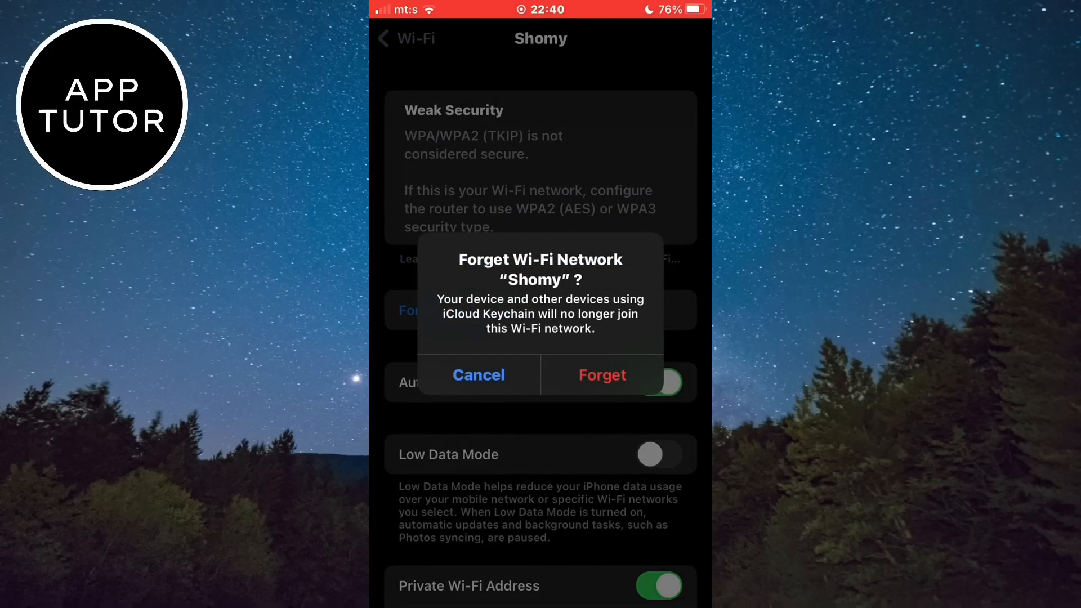
left_click(479, 375)
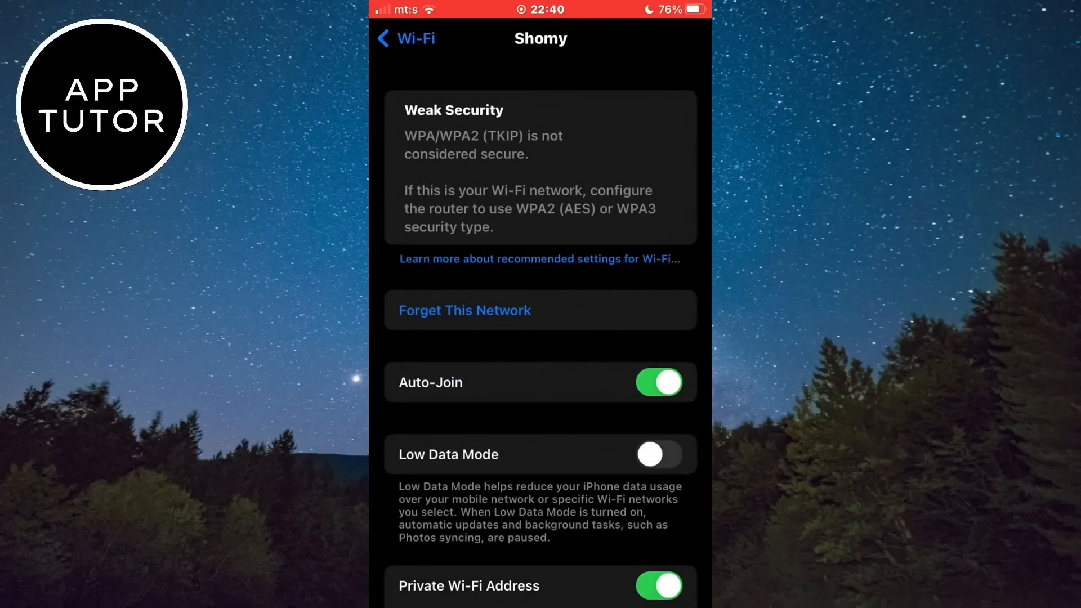
left_click(405, 38)
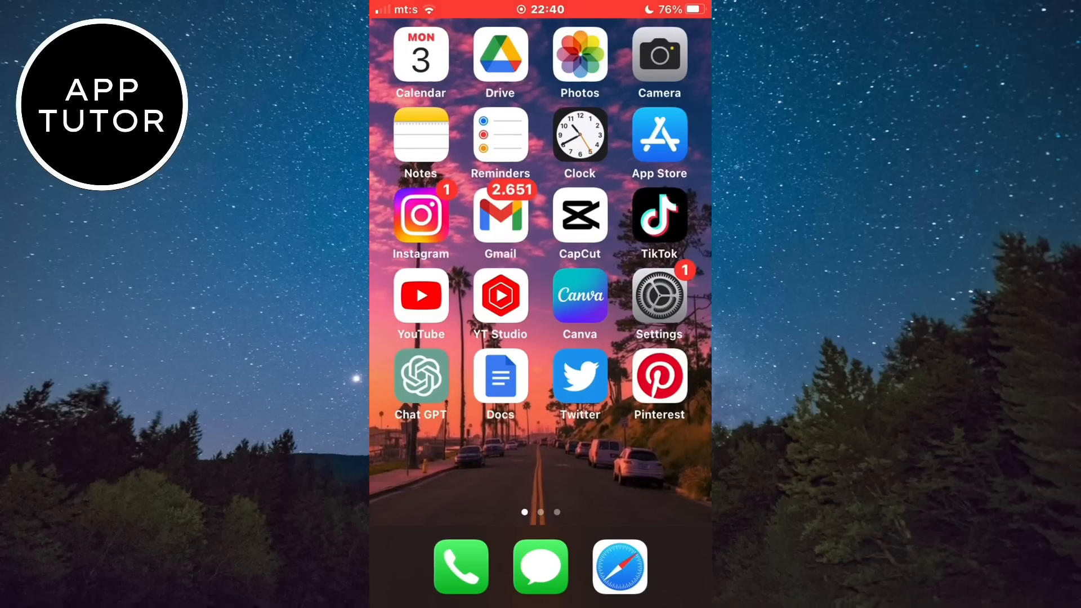
Search 'is instagram down' in Safari and review Downdetector's Instagram outage chart.
left_click(618, 567)
type("is insta")
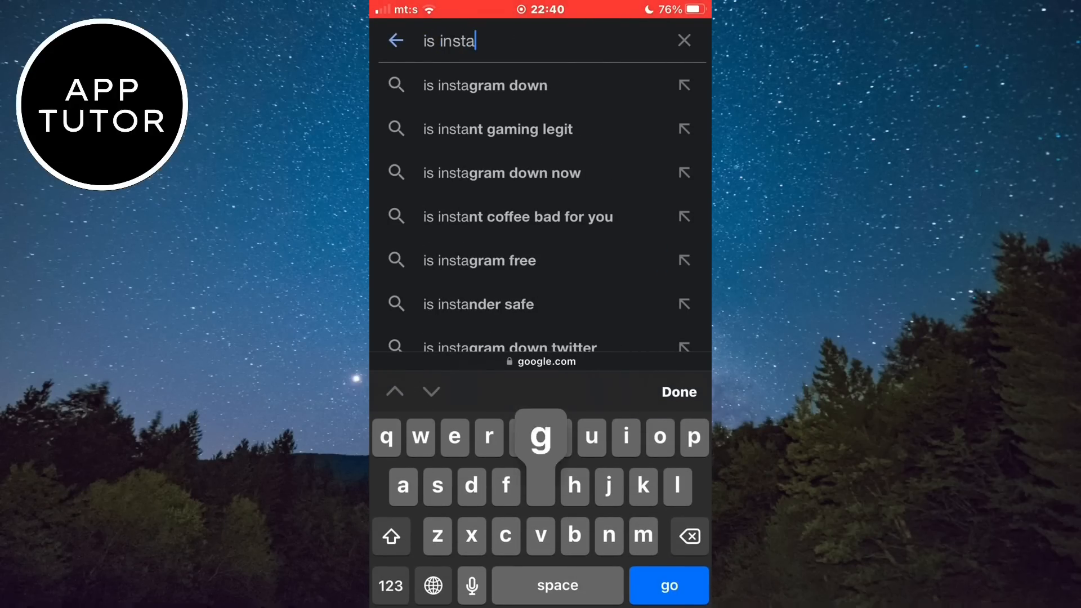
left_click(484, 84)
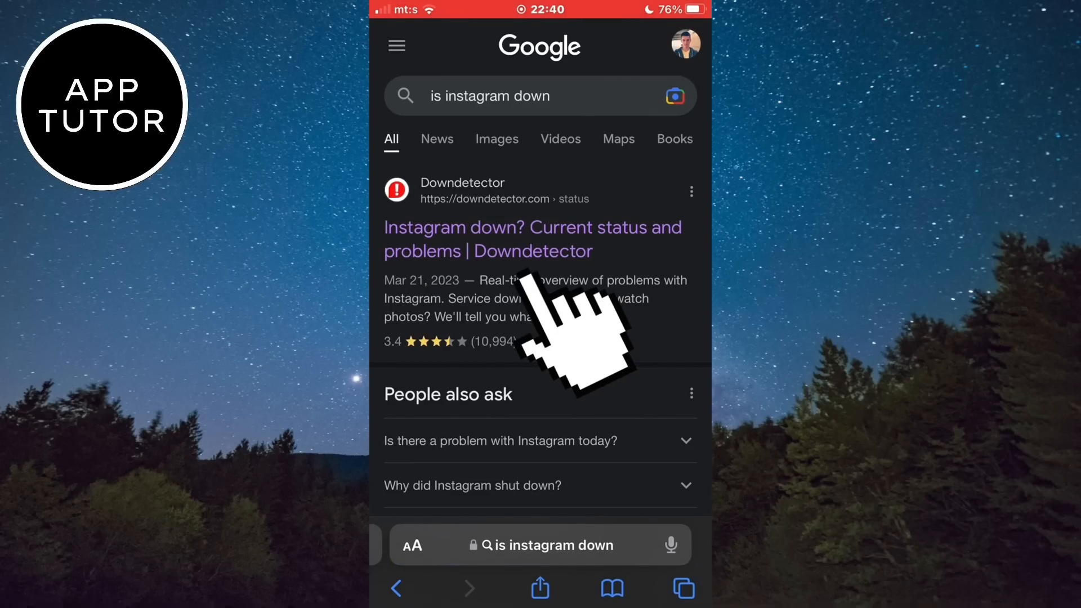
left_click(532, 239)
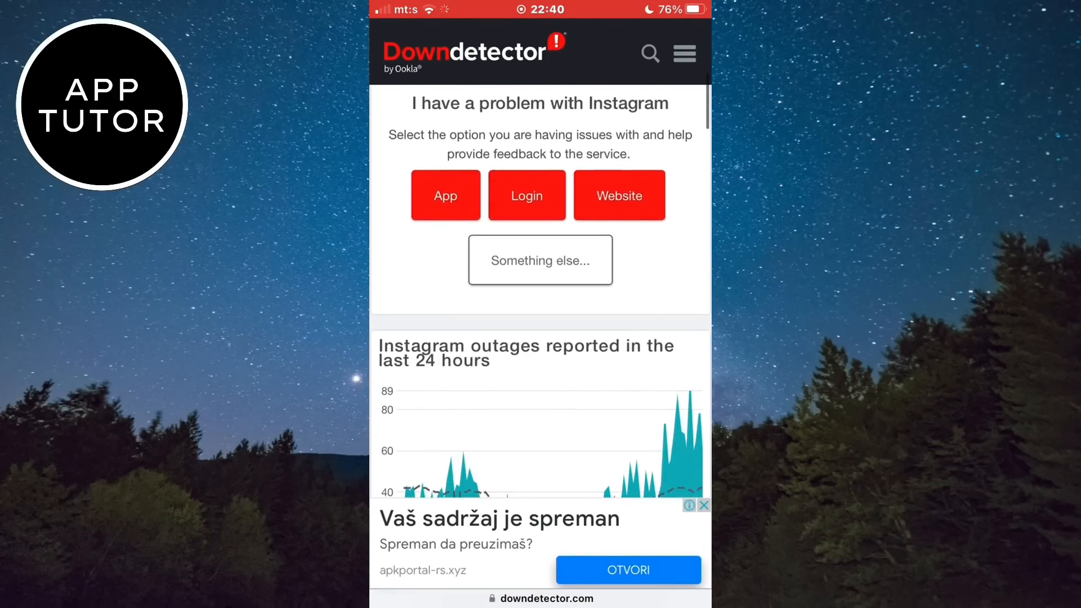
scroll("down", 3)
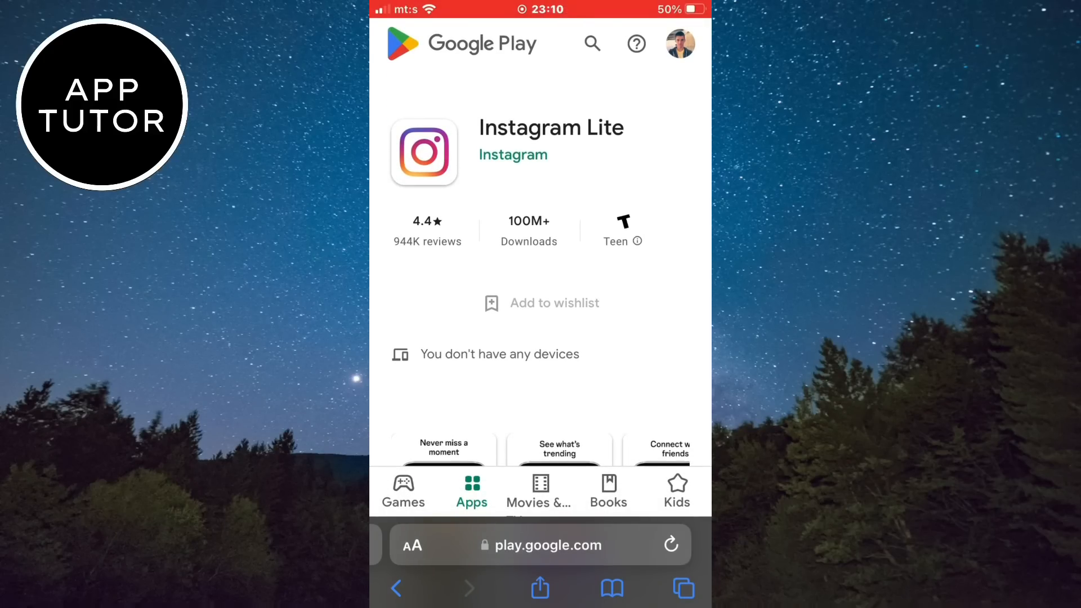
Scroll through the Instagram Lite listing on Google Play.
scroll("down", 3)
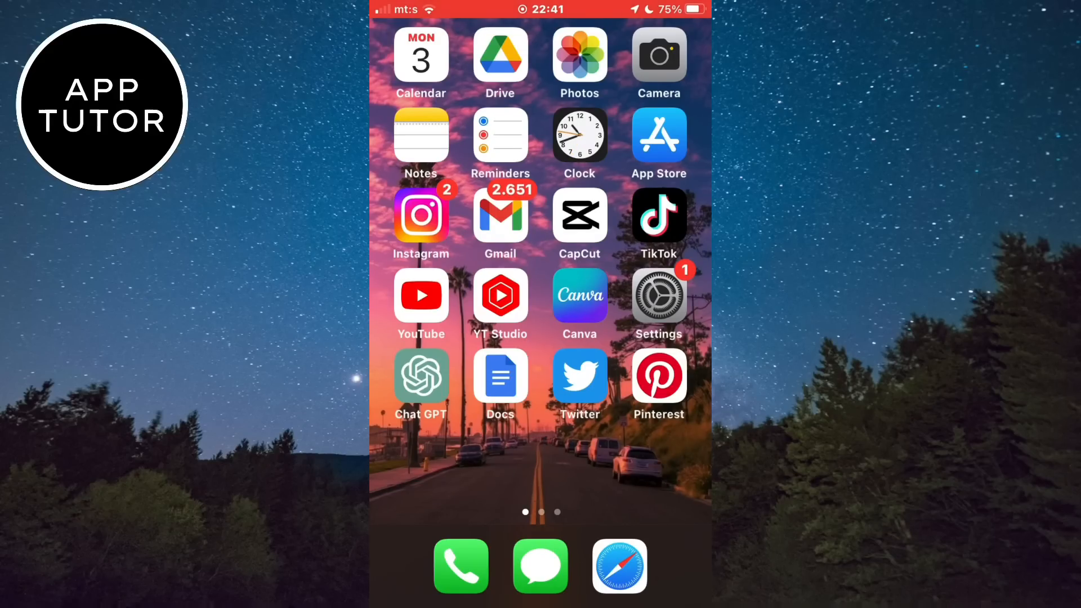
Disconnect PrivadoVPN and reconnect it to the Frankfurt, Germany location.
scroll("left", 3)
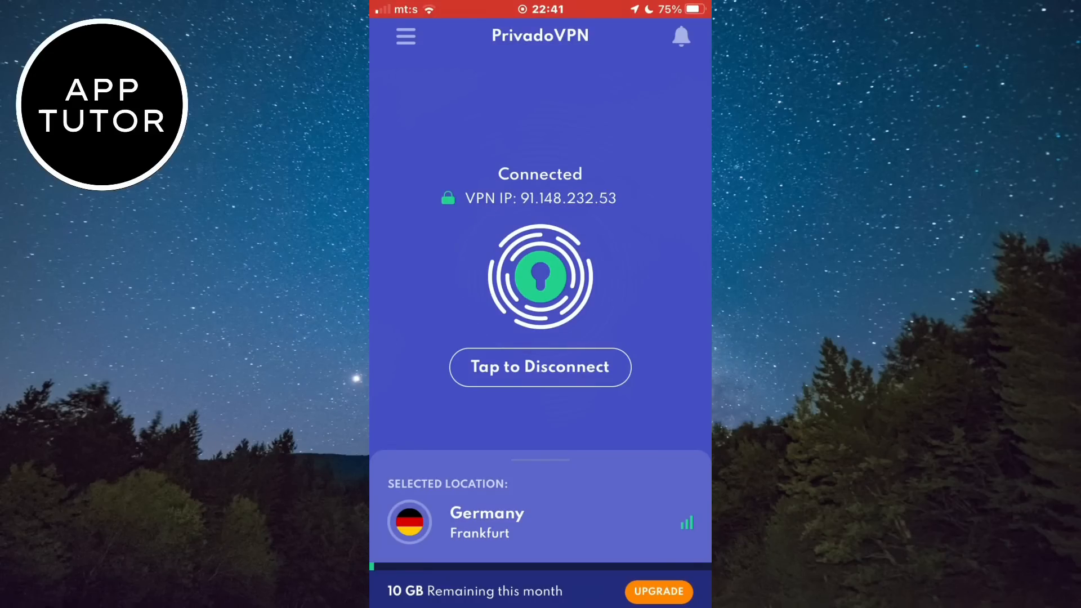
left_click(539, 367)
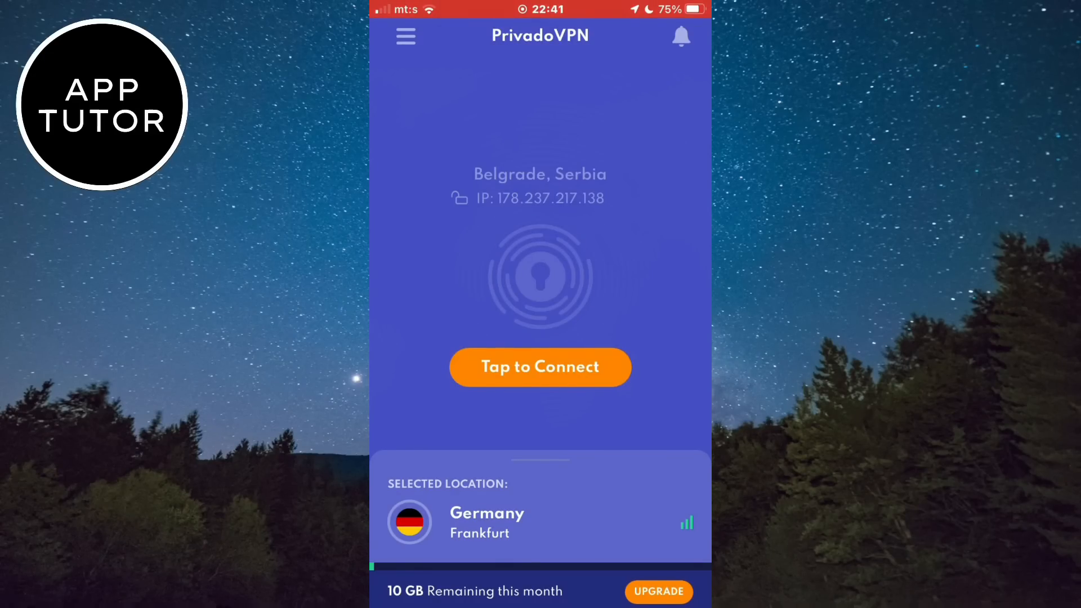
left_click(539, 366)
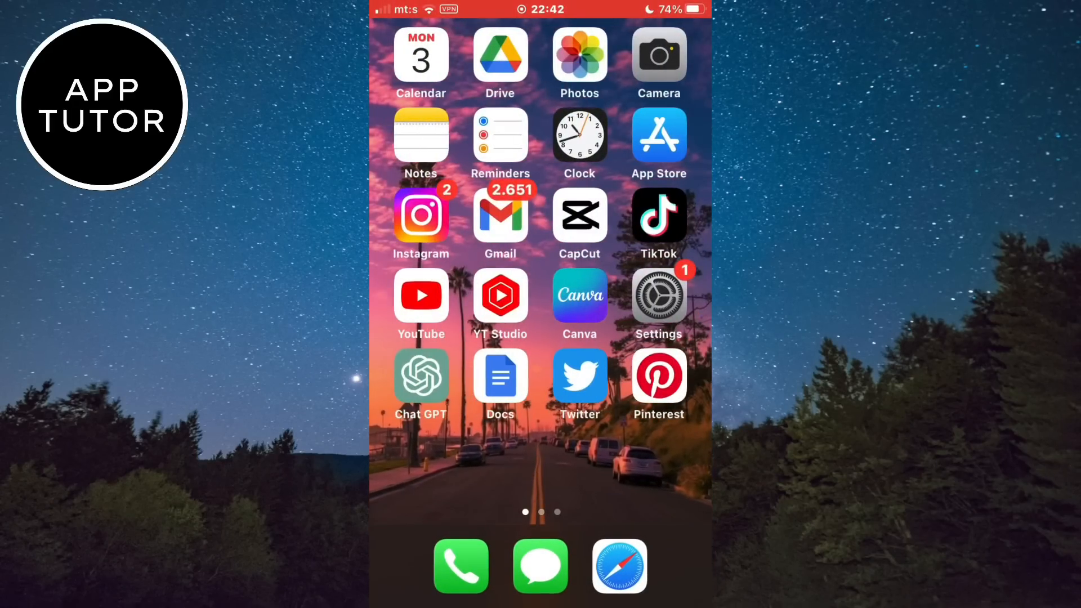
left_click(421, 214)
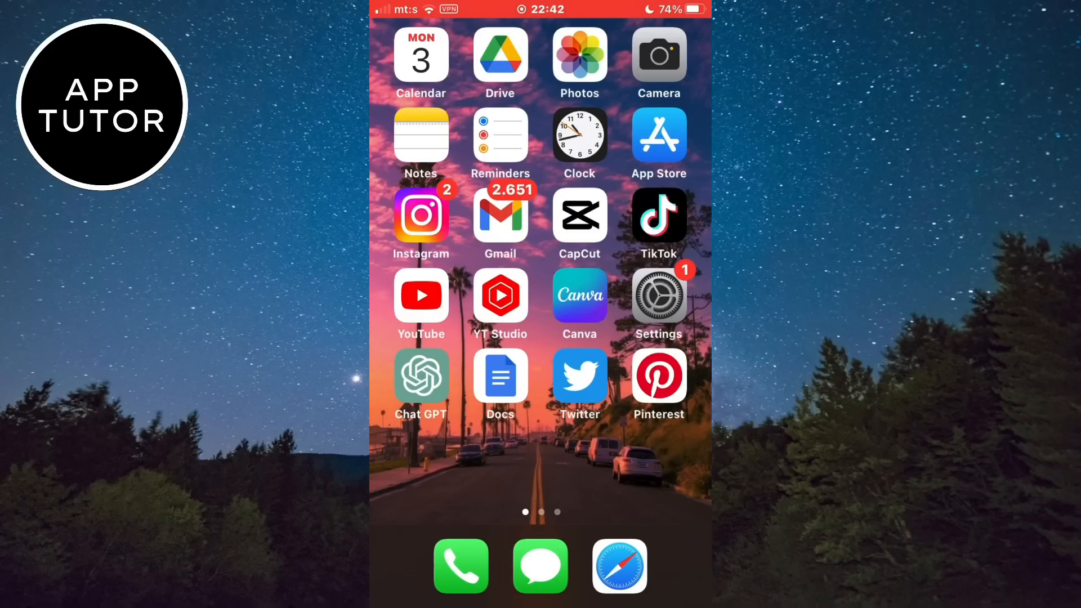
Reach Instagram's entry under General > iPhone Storage in Settings.
left_click(657, 296)
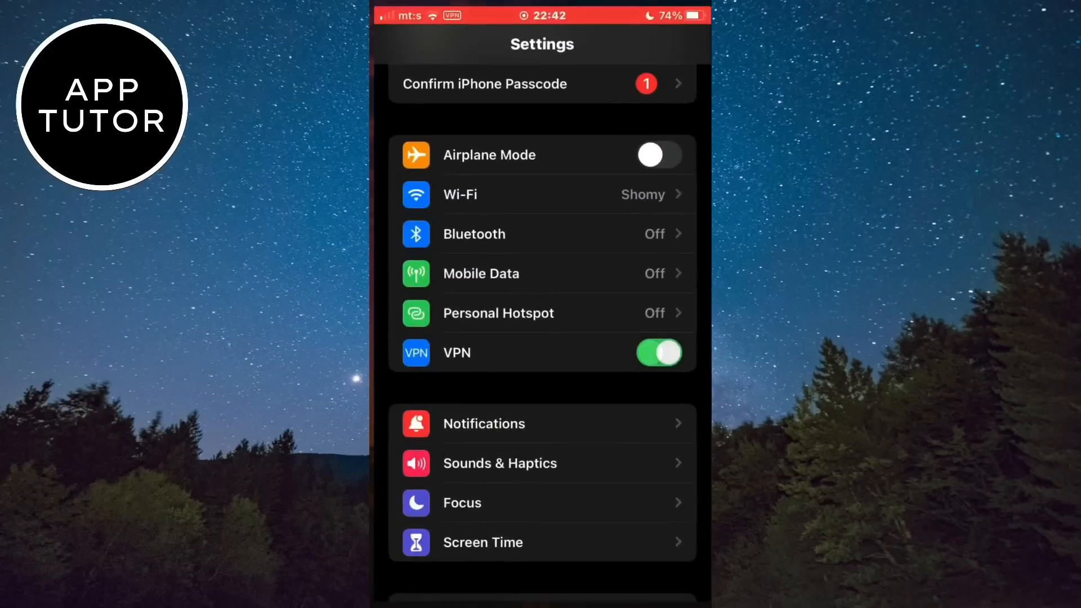
scroll("down", 3)
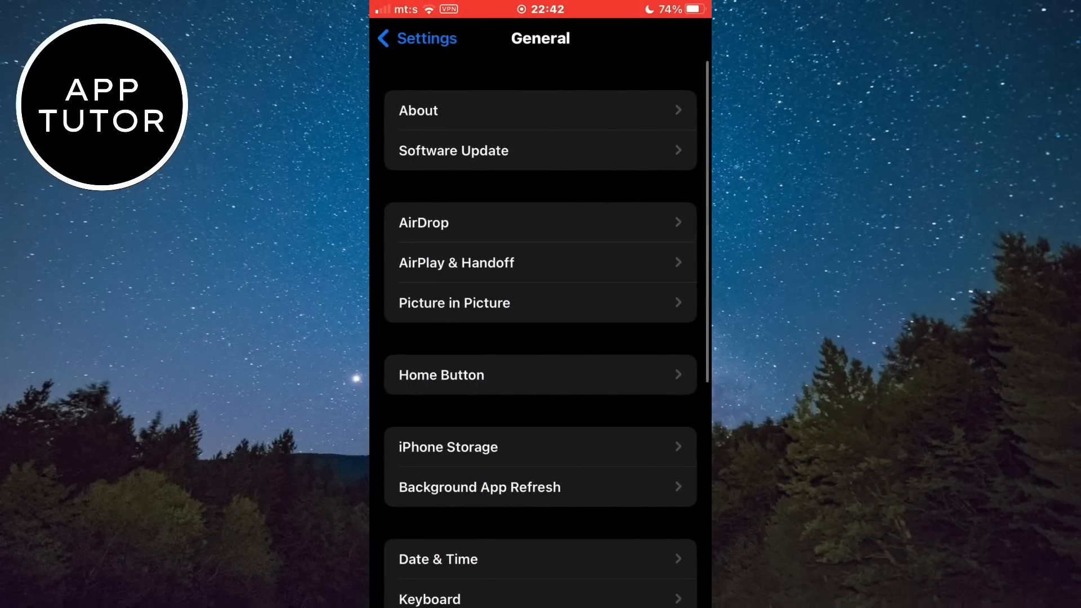
scroll("down", 3)
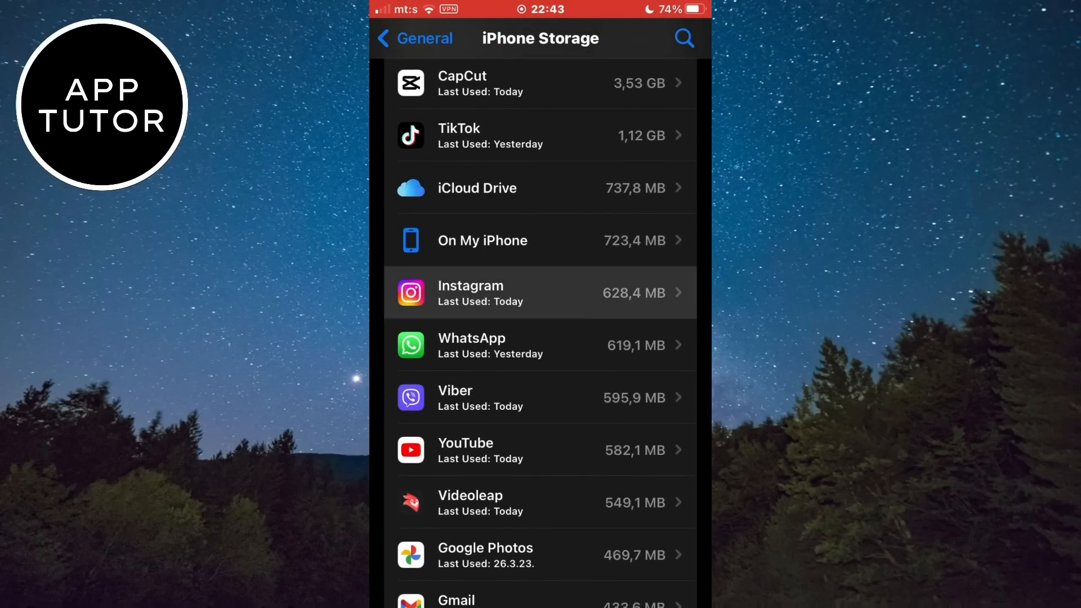
left_click(540, 293)
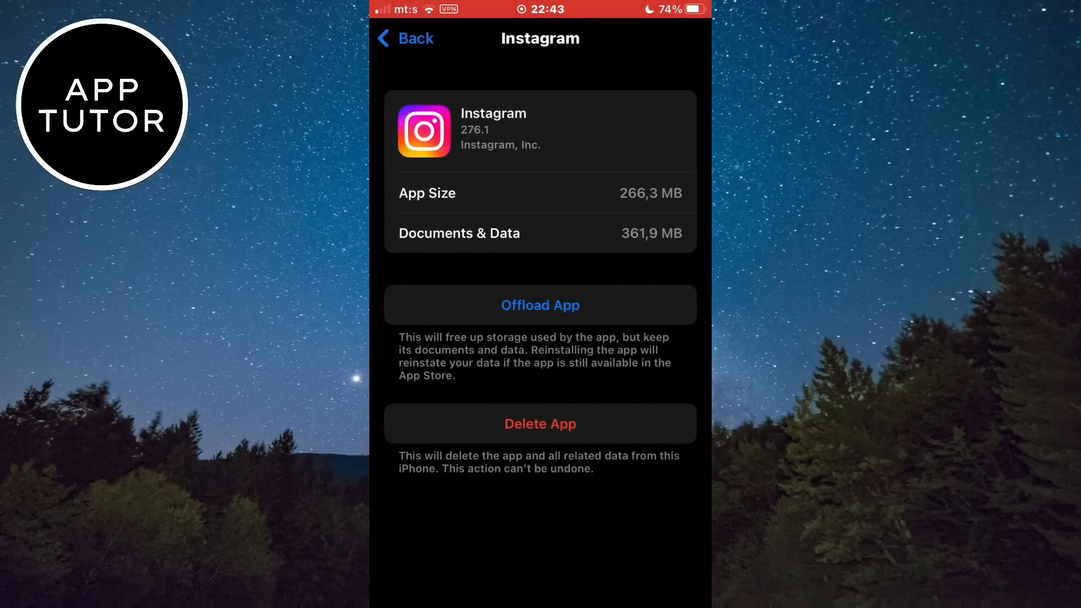
Offload the Instagram app, keeping its documents and data, then review the cache-clearing search.
left_click(540, 305)
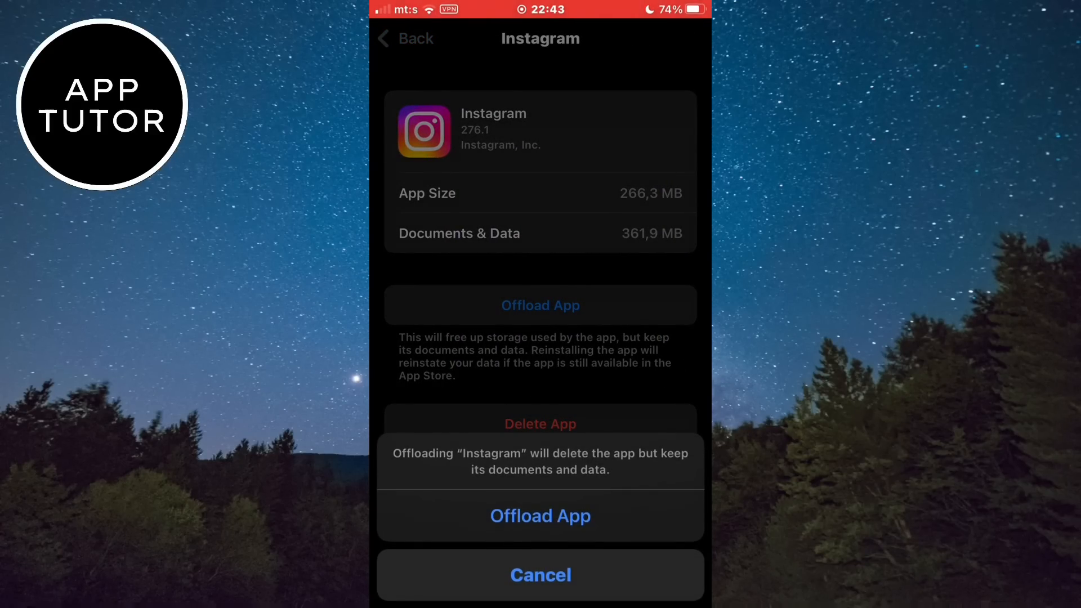
left_click(541, 516)
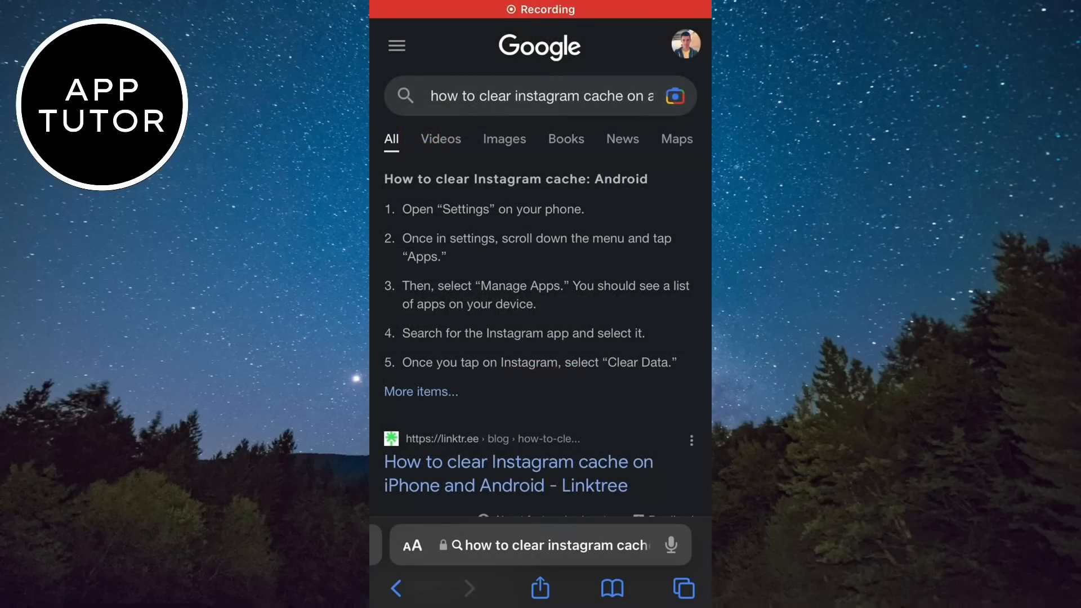
scroll("down", 3)
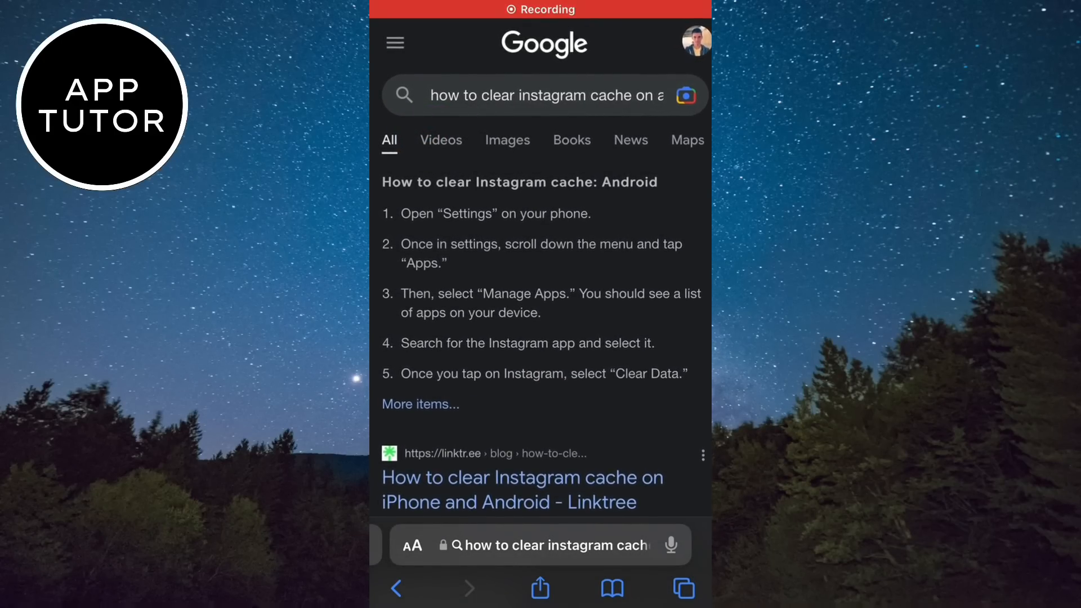